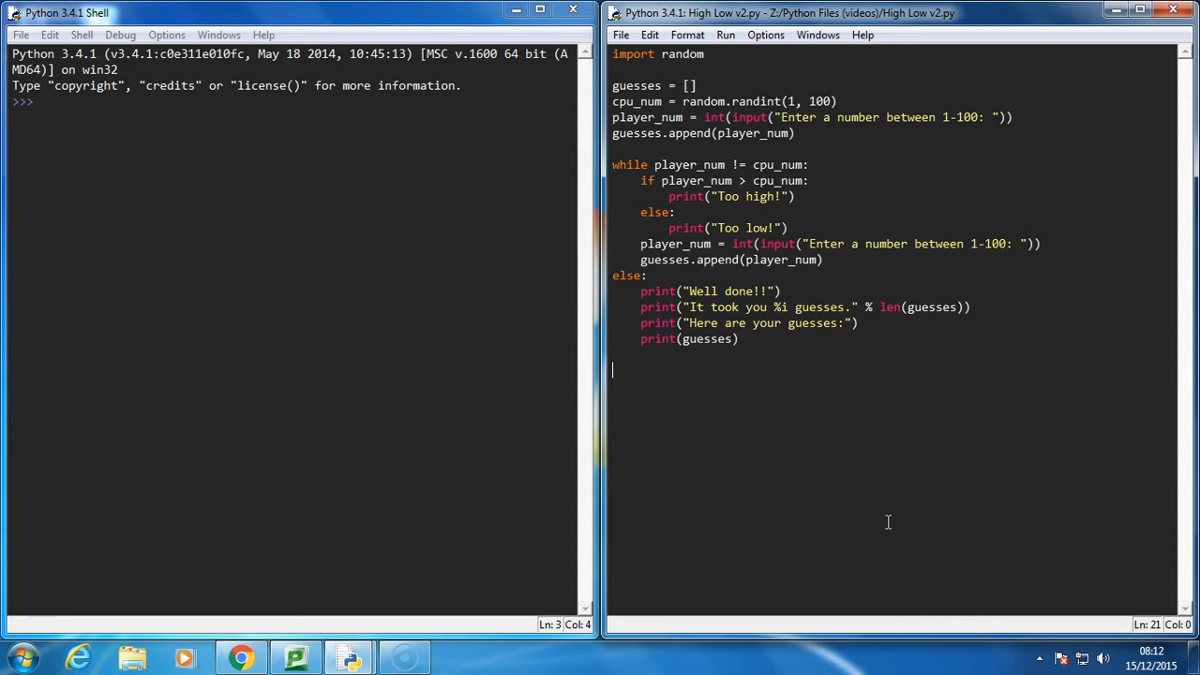
pyautogui.moveTo(828, 461)
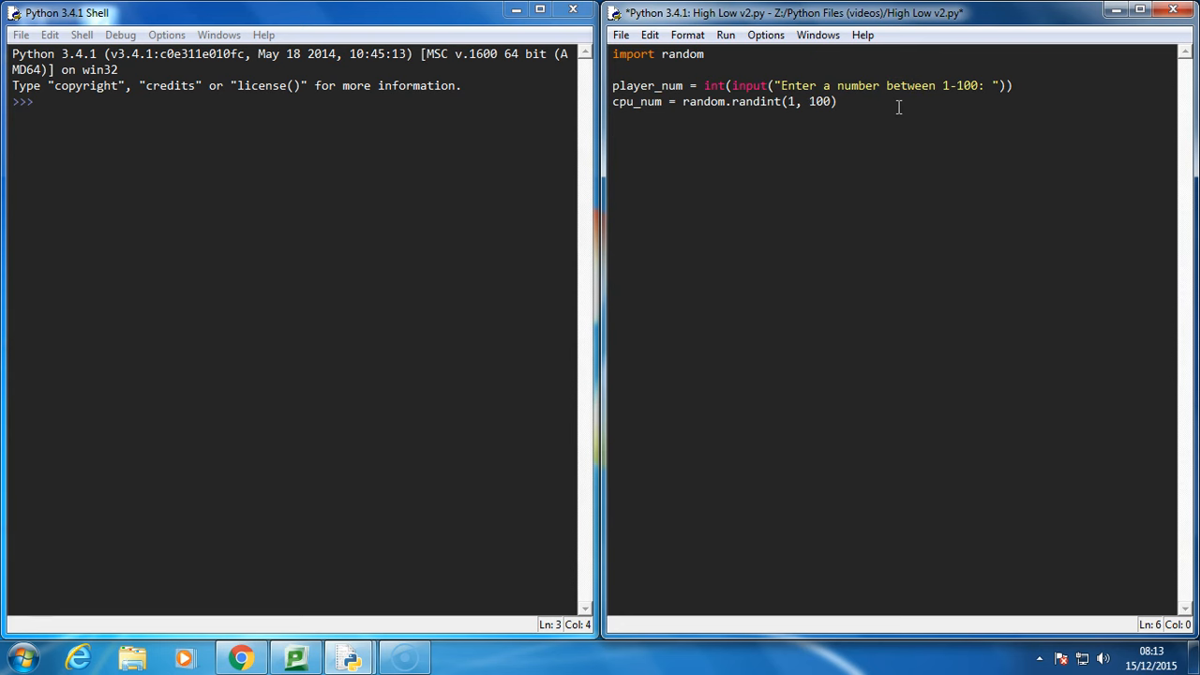
# - Begin a 'while' loop line below the player input and random number lines
pyautogui.write('whil')
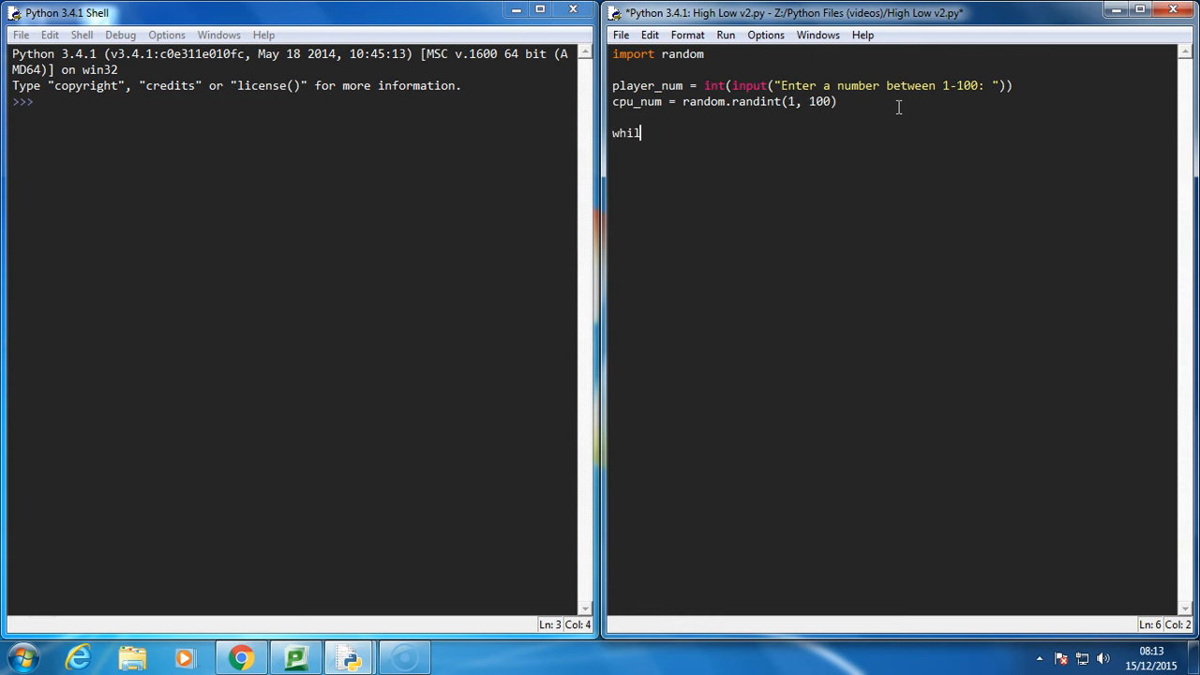
# - Loop while player_num != cpu_num, printing each CPU guess and re-picking randint(1, 100)
pyautogui.write('e player_num !')
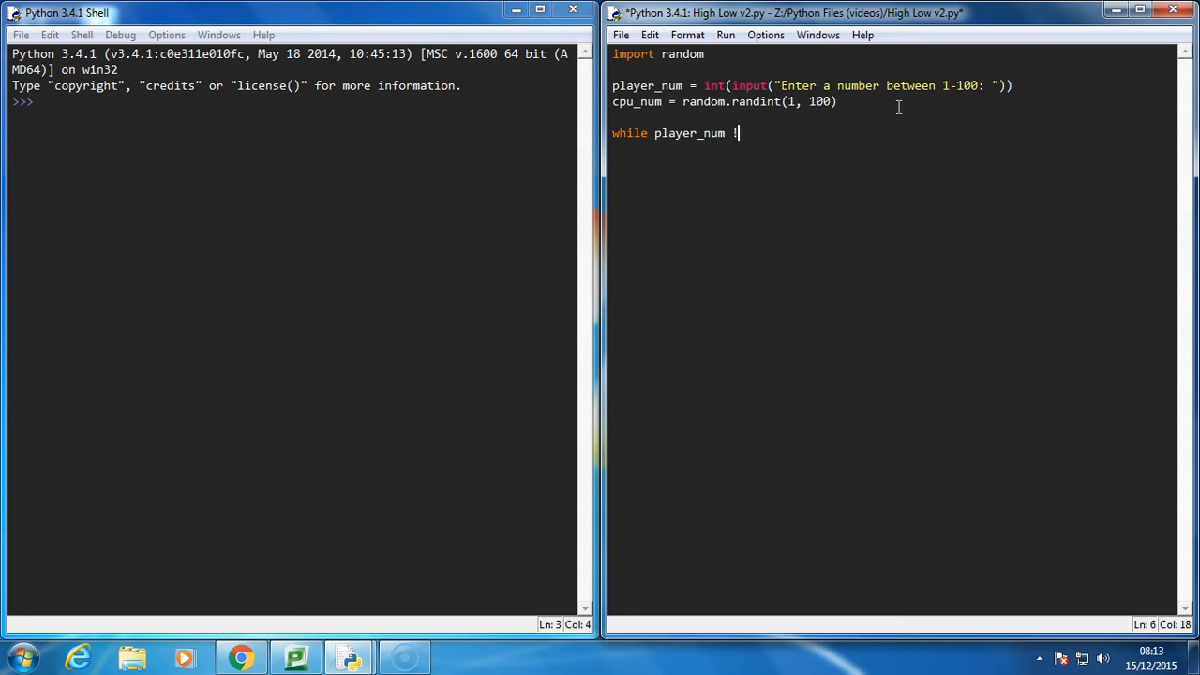
pyautogui.write('= cpu_num:')
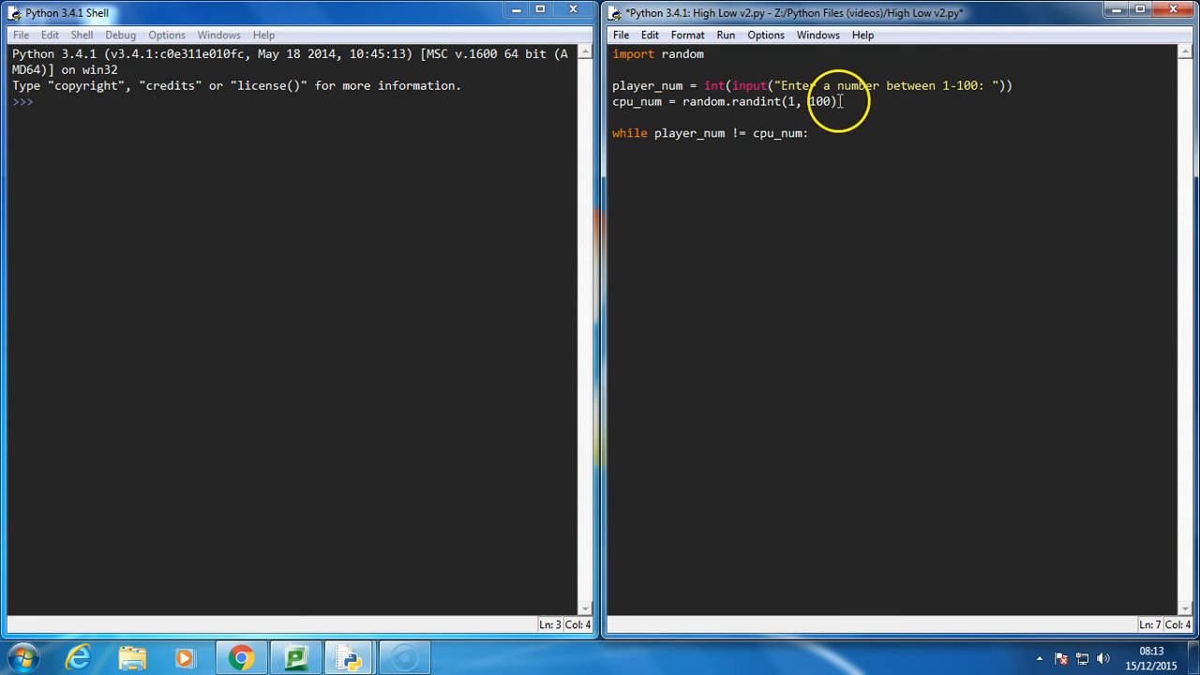
pyautogui.write('print("cpu')
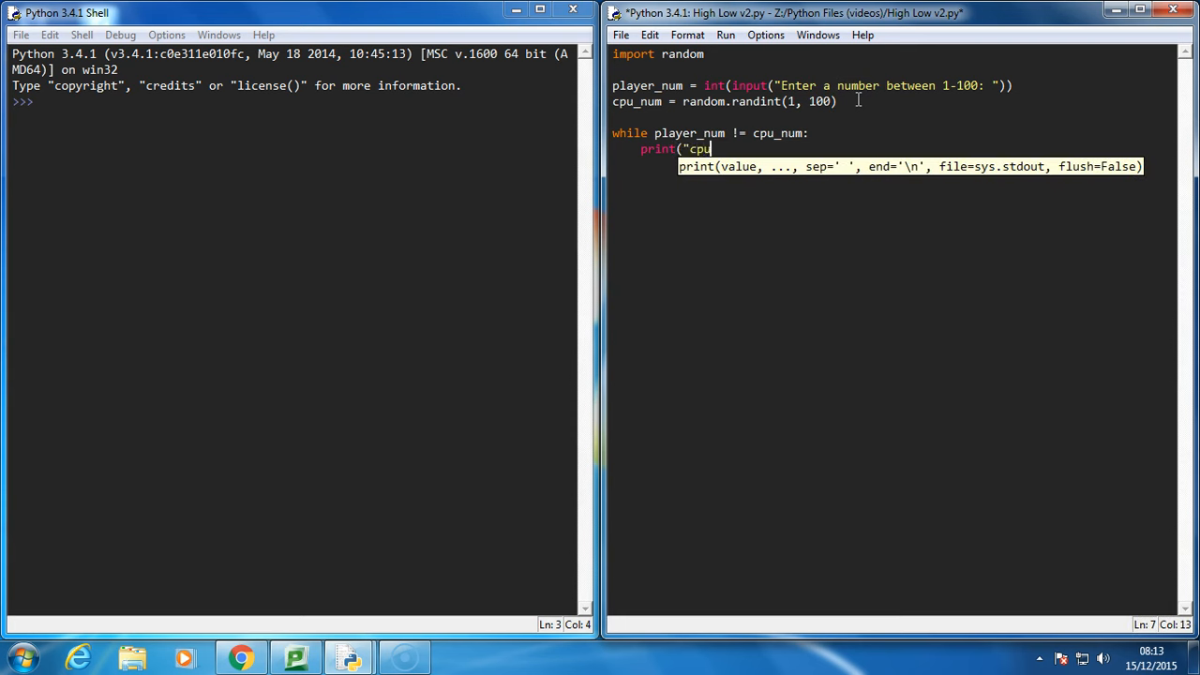
pyautogui.write('_guess is: %i')
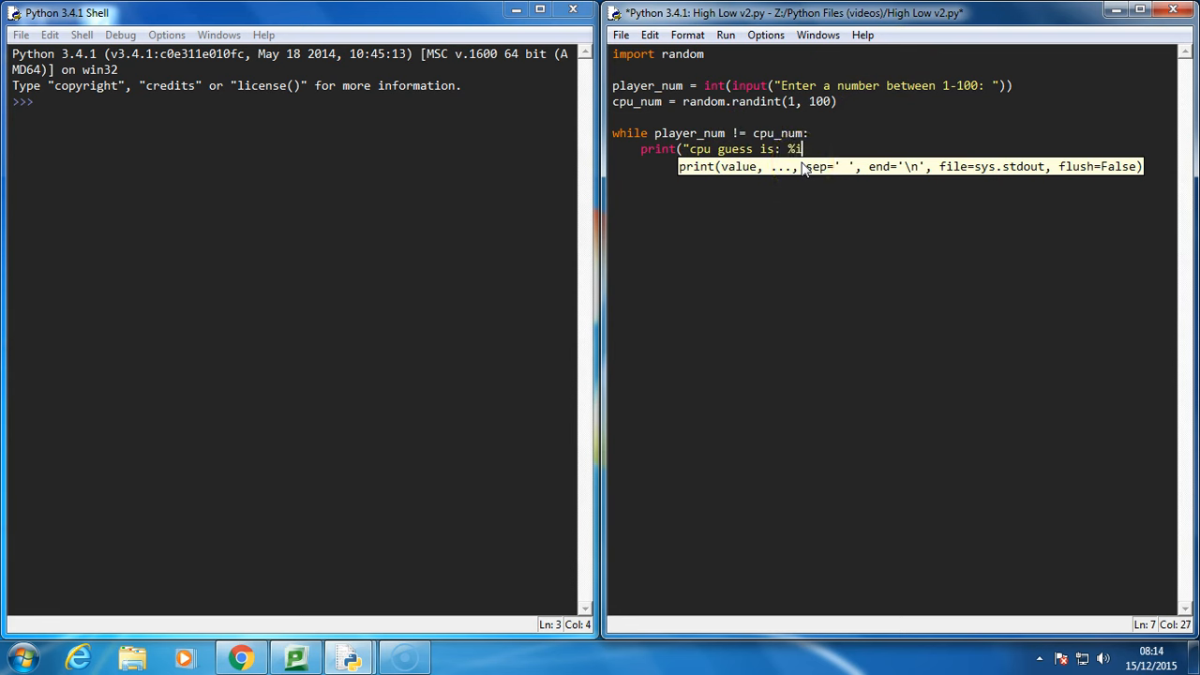
pyautogui.write('% cpu_num')
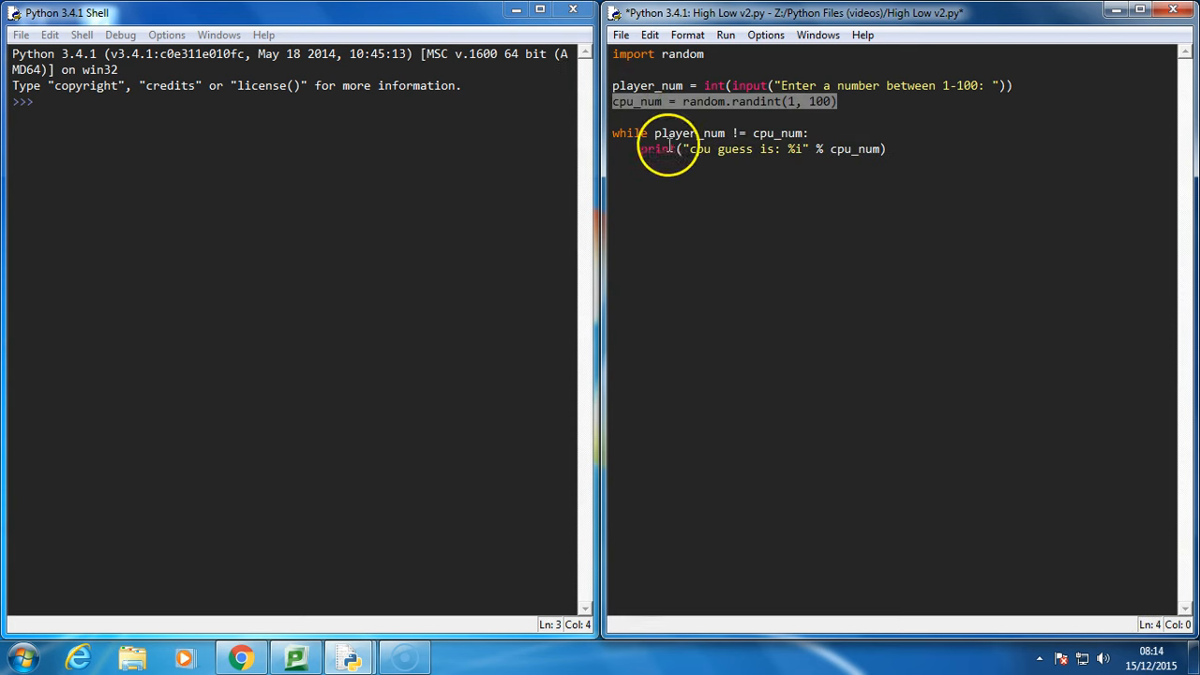
pyautogui.write('cpu_num = random.randint(1, 100)')
pyautogui.write('else:')
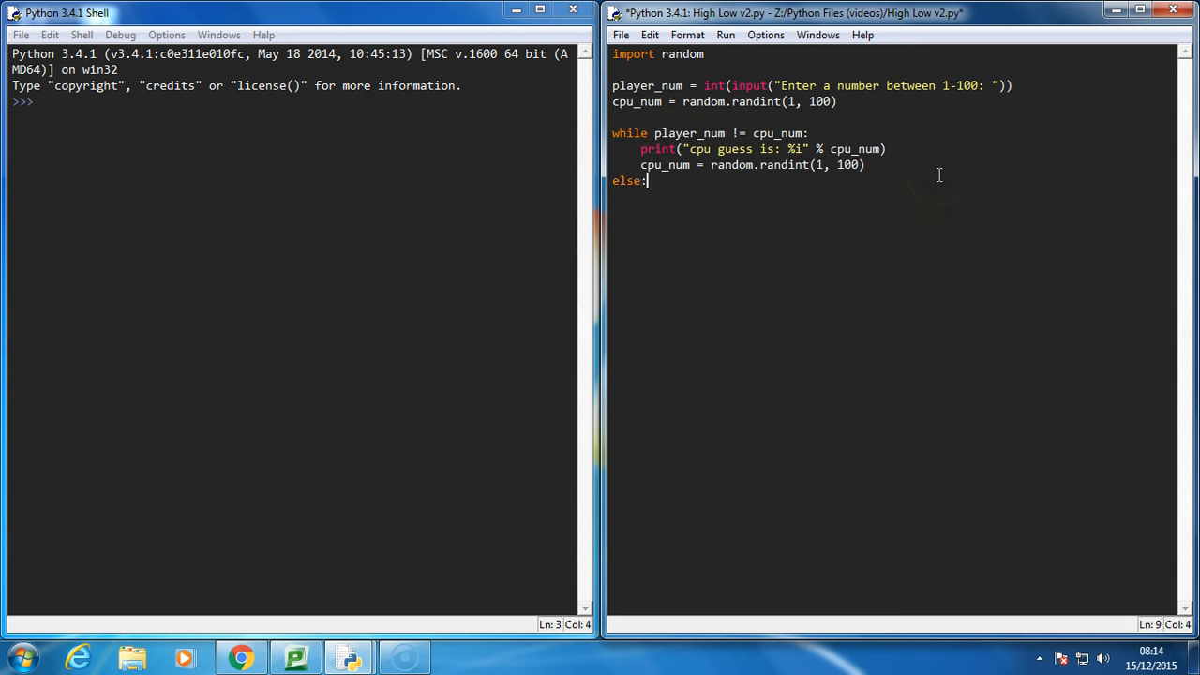
# - Print the final cpu_num guess under else, then save and run with F5
pyautogui.press('enter')
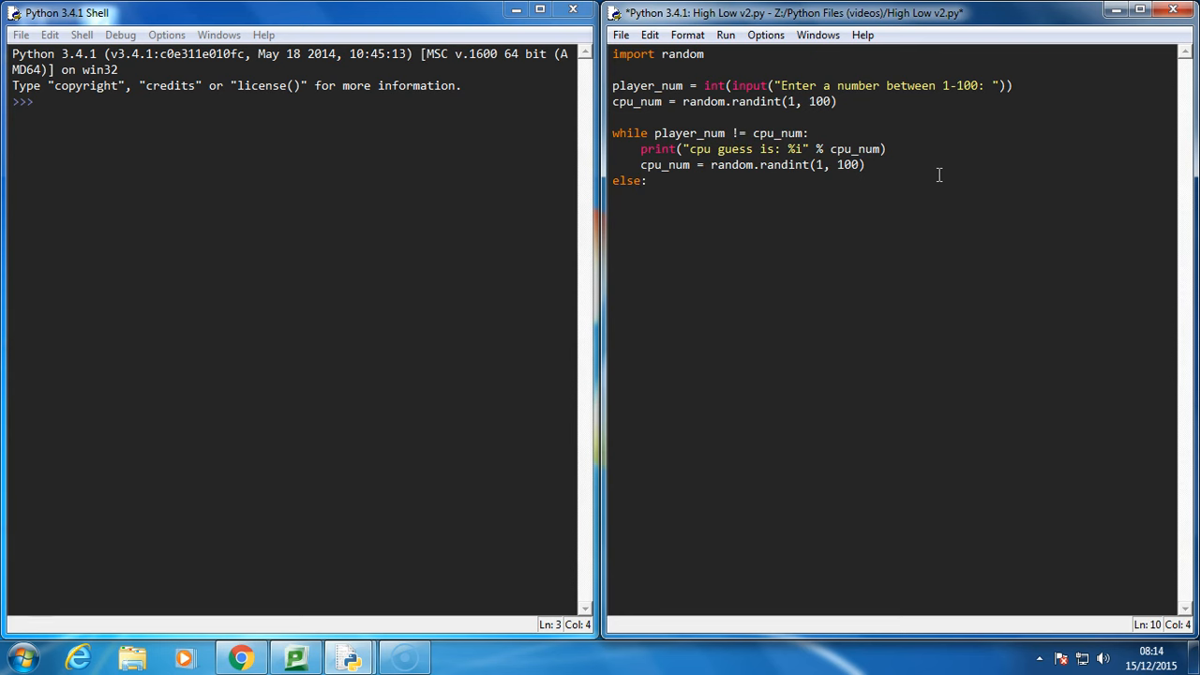
pyautogui.write('print("cpu guess is: %i" % cpu_num')
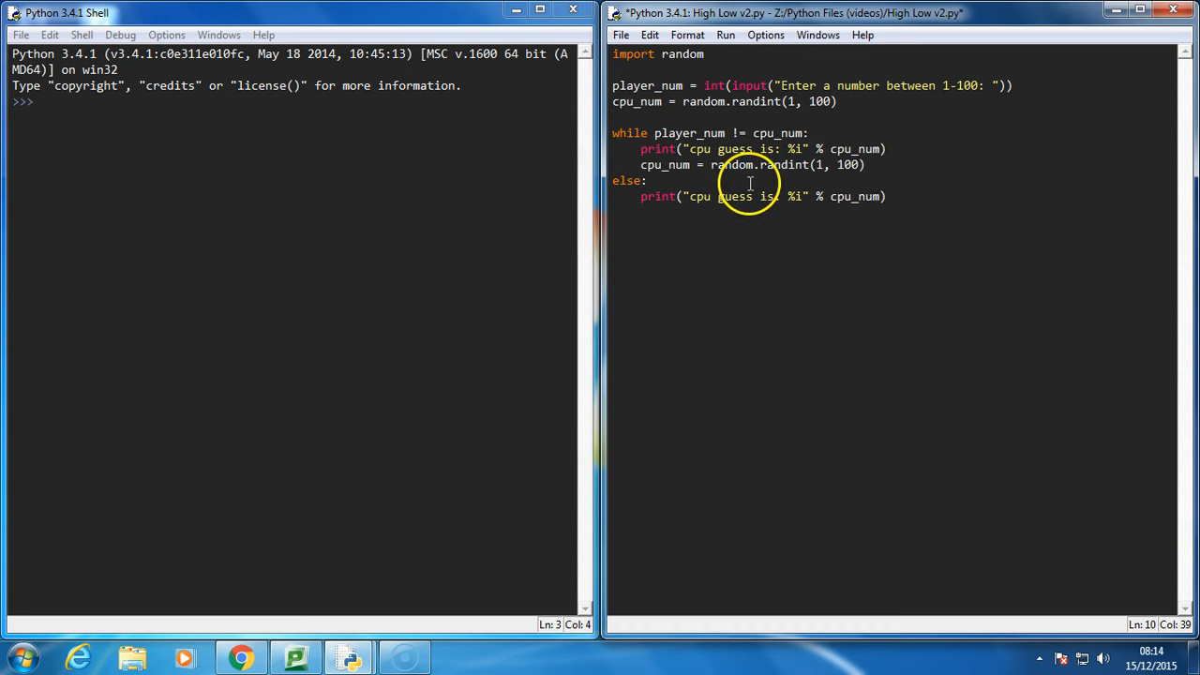
pyautogui.press('F5')
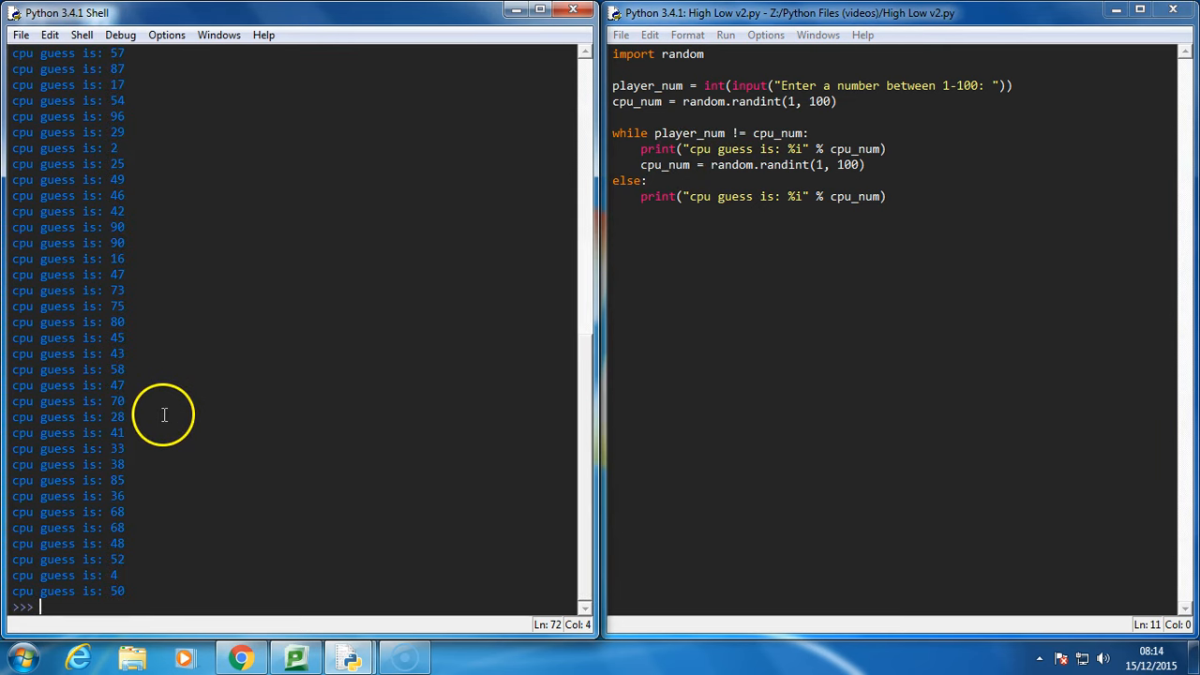
pyautogui.moveTo(162, 566)
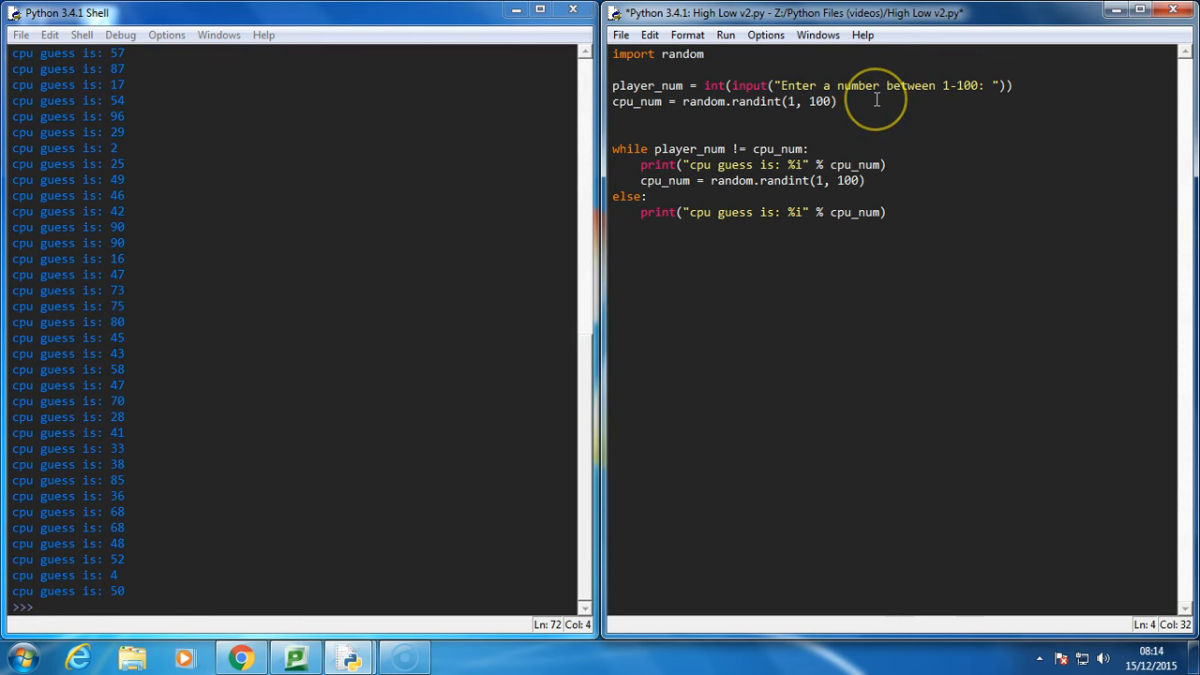
# - Initialise 'guesses = 1' before the loop and increment it with 'guesses += 1' inside
pyautogui.write('gues')
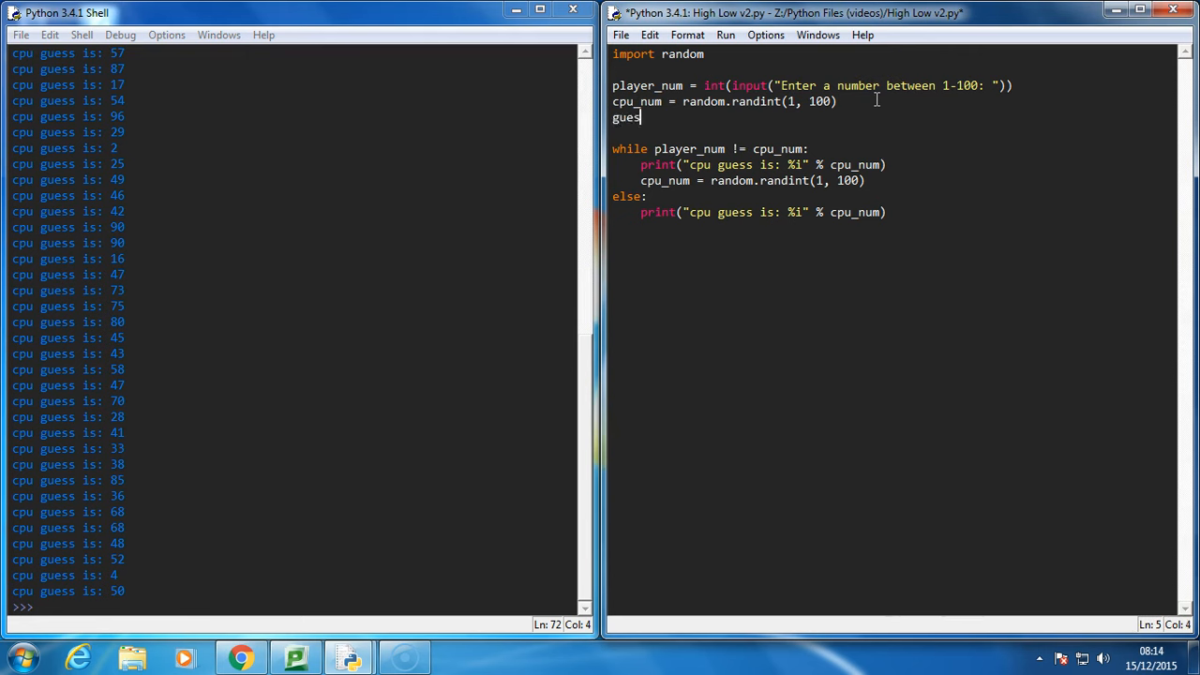
pyautogui.write('ses = 1')
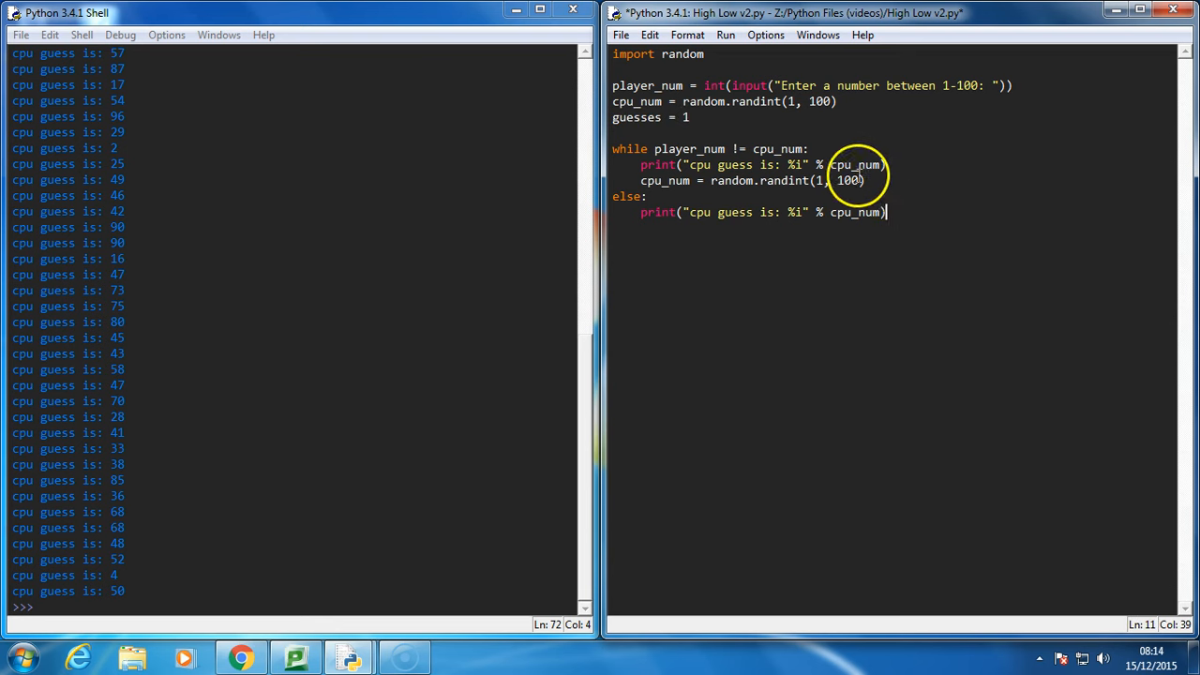
pyautogui.write('gu')
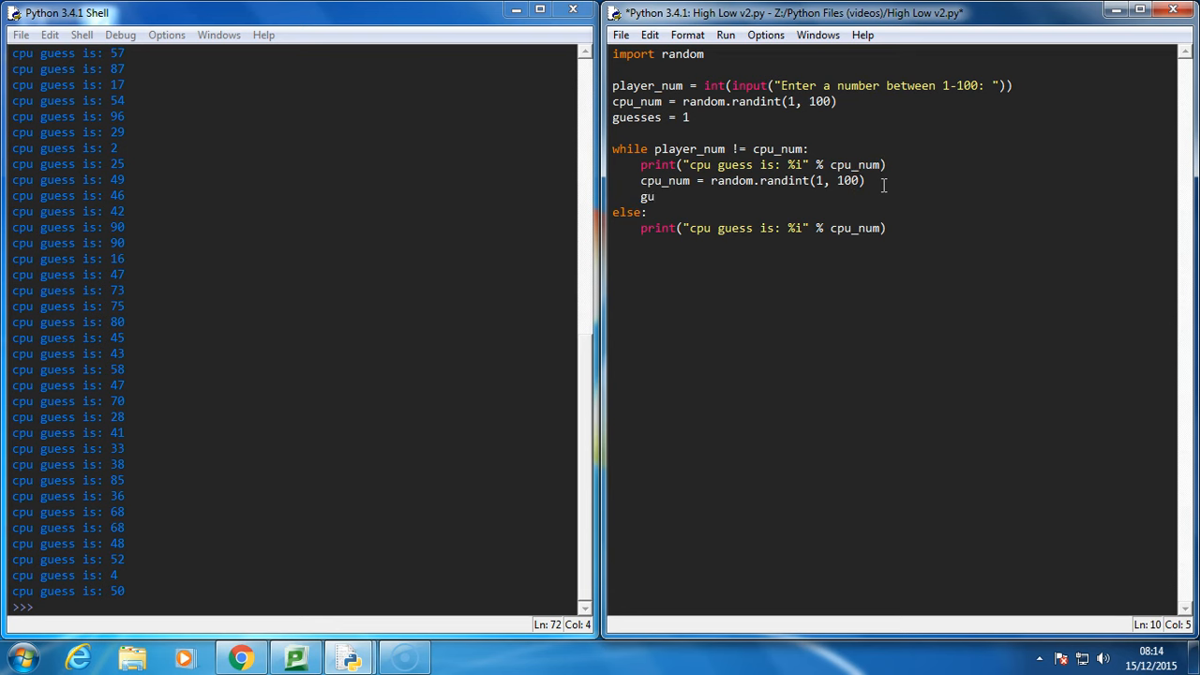
pyautogui.write('esses += 1')
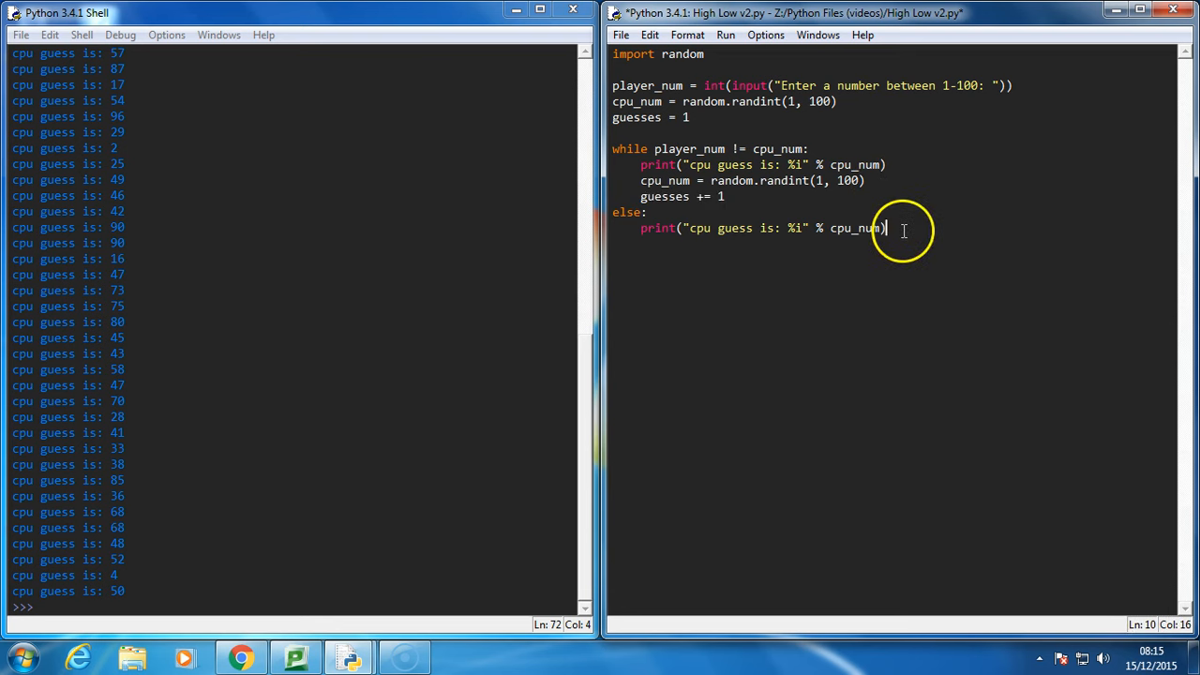
# - Print 'cpu guesses in %d guesses.' under else, rerun, and enter 50
pyautogui.write('print(')
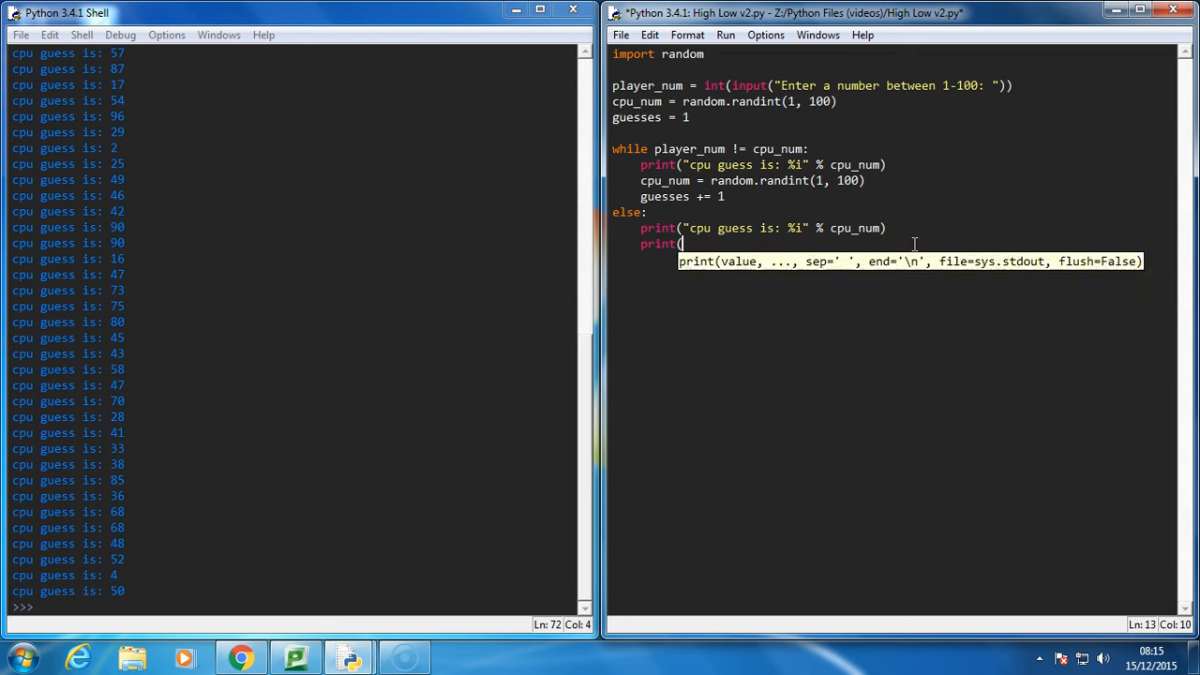
pyautogui.write('"cpu guesses in %i guesses')
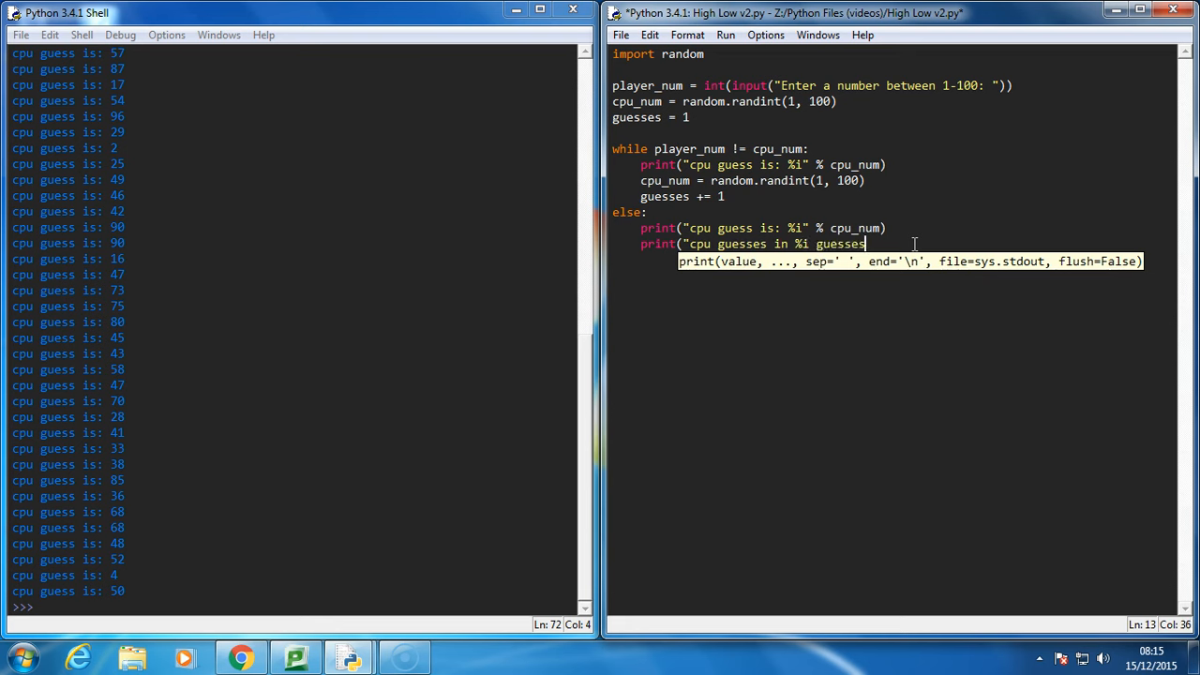
pyautogui.write('." %')
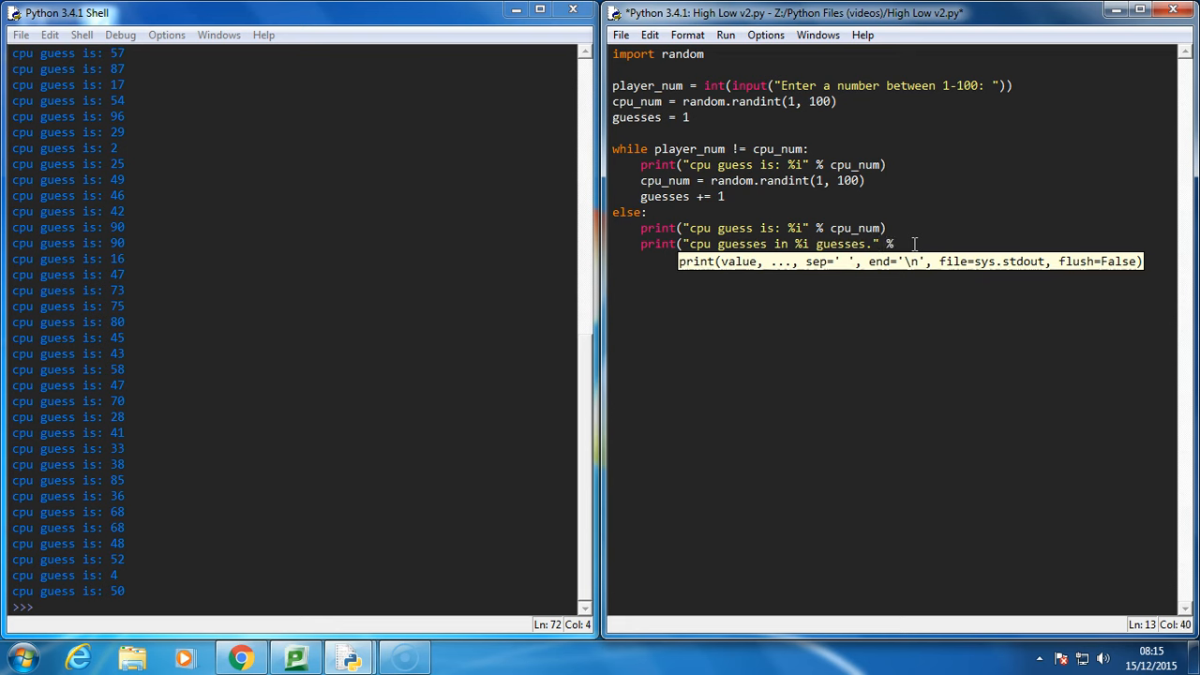
pyautogui.write('guesses')
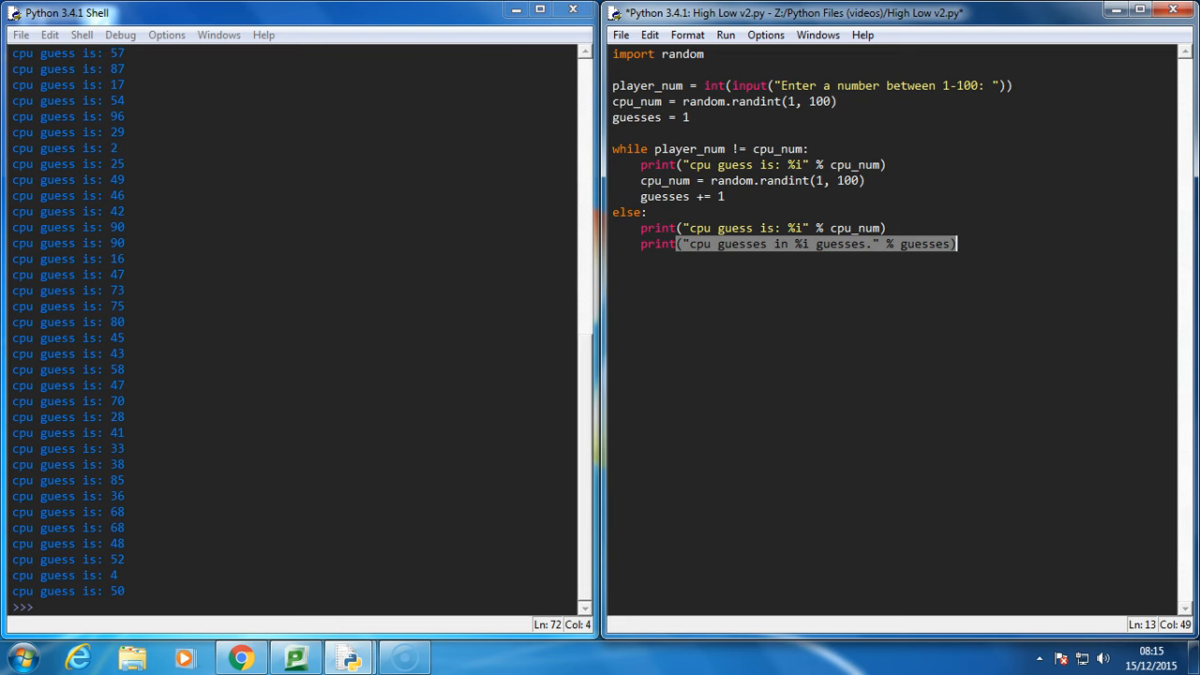
pyautogui.moveTo(744, 54)
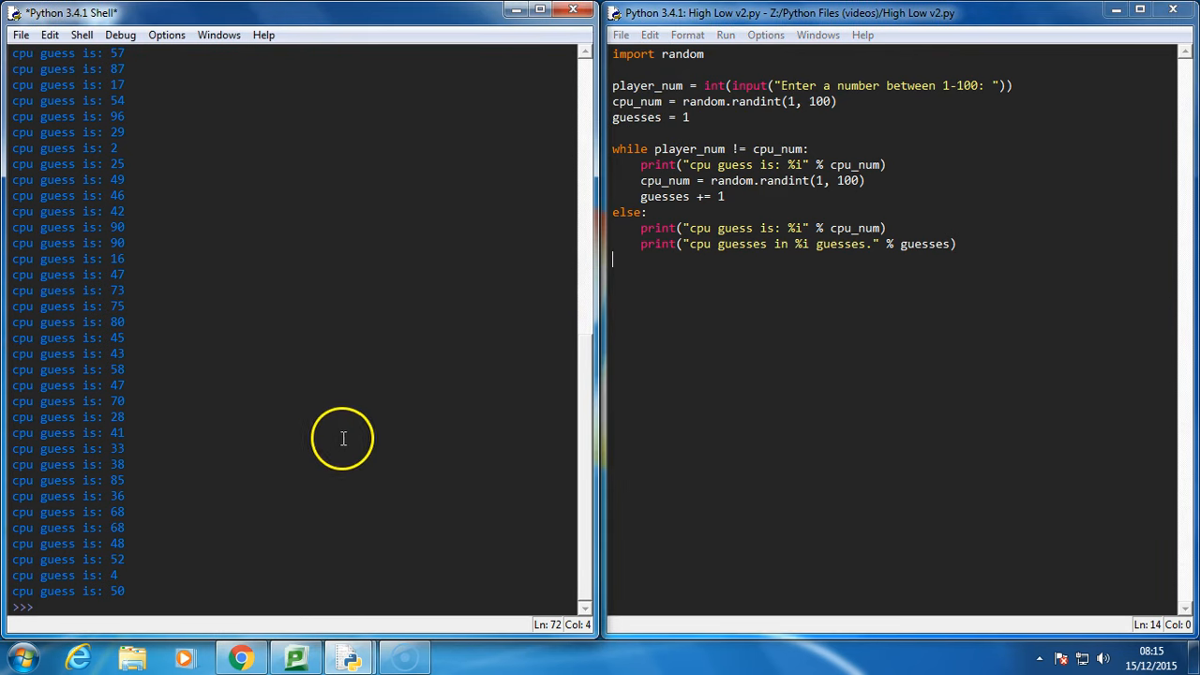
pyautogui.write('50')
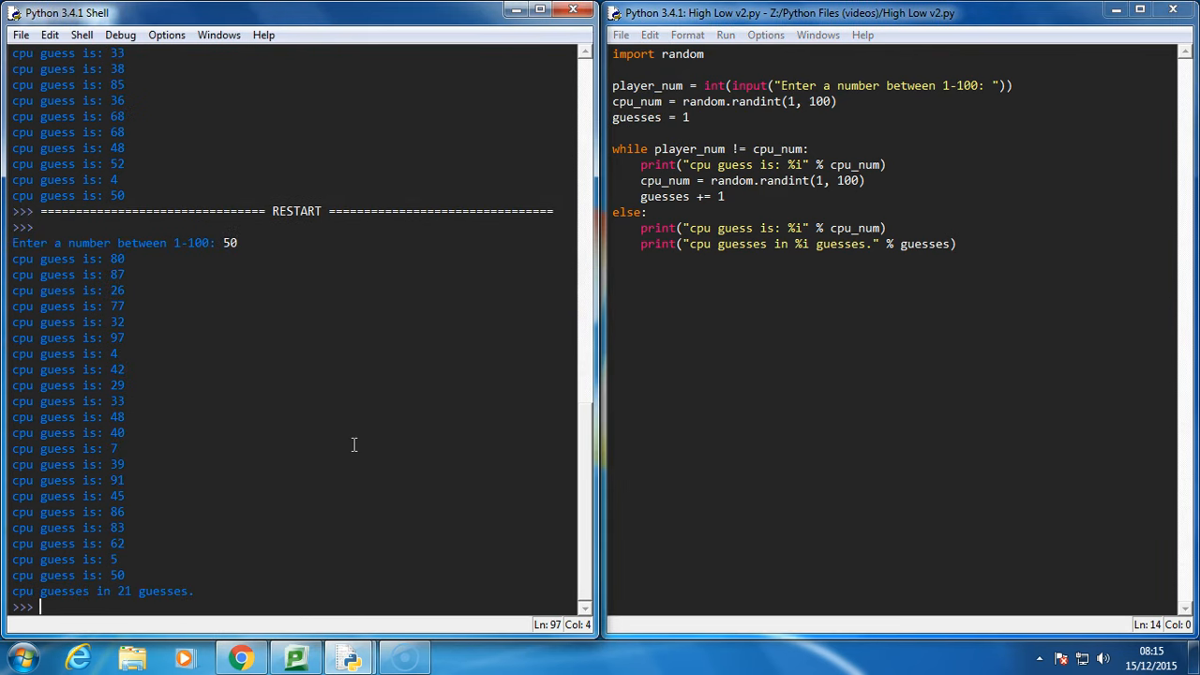